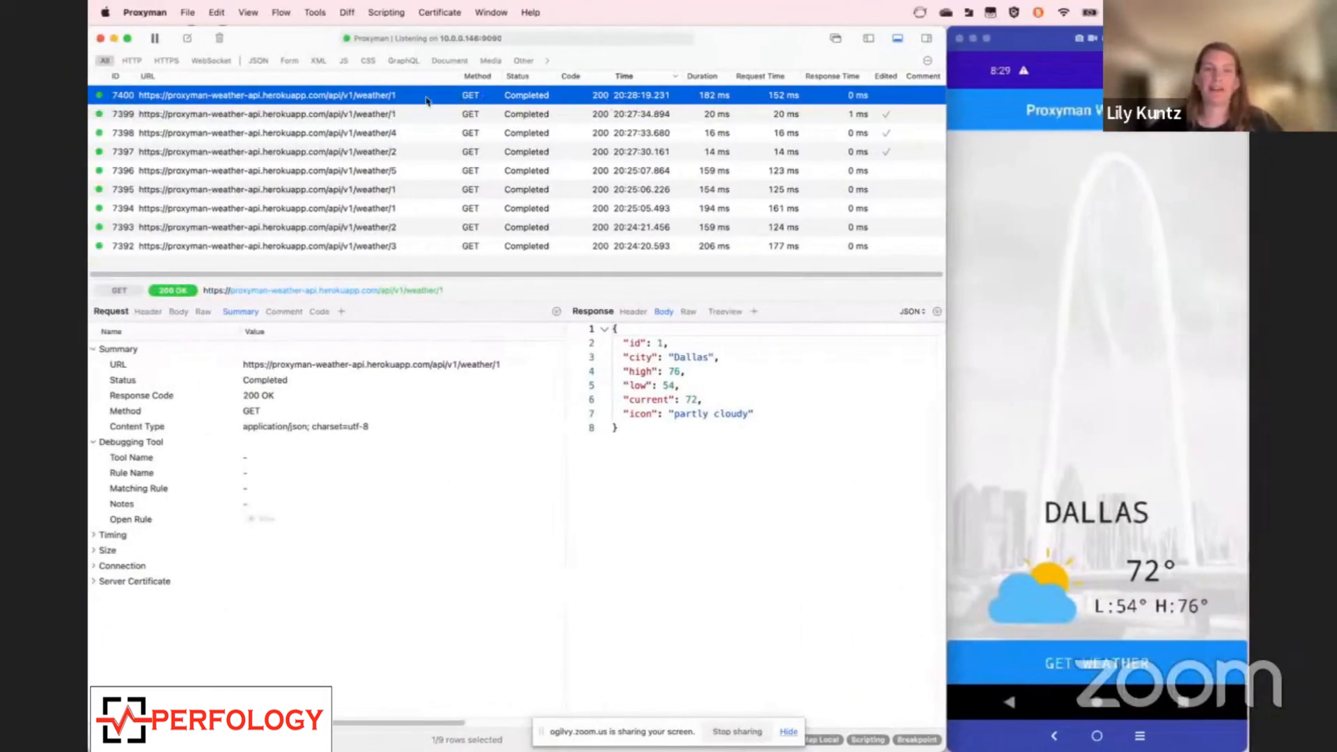
Create a 'weather breakpoint' rule from weather/1 matching weather/* that breaks on responses only
{"action": "right_click", "coordinate": [255, 95]}
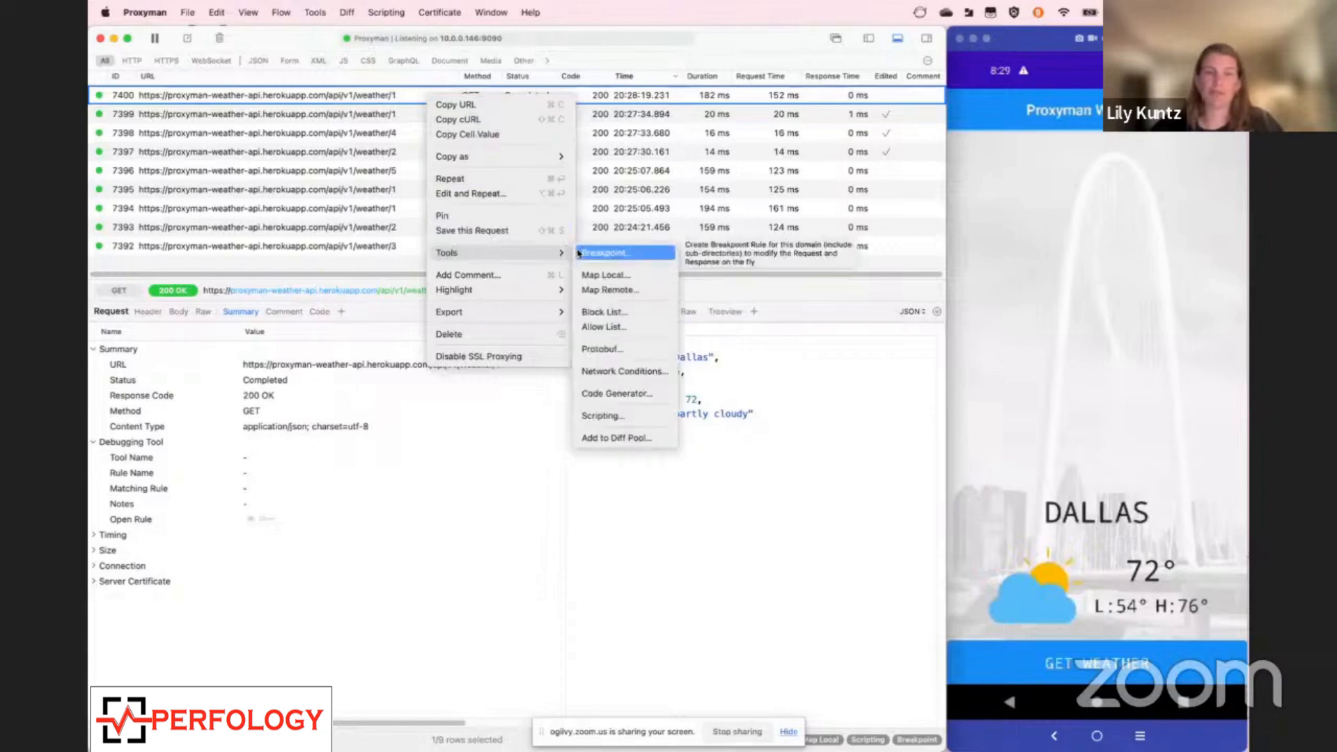
{"action": "left_click", "coordinate": [605, 252]}
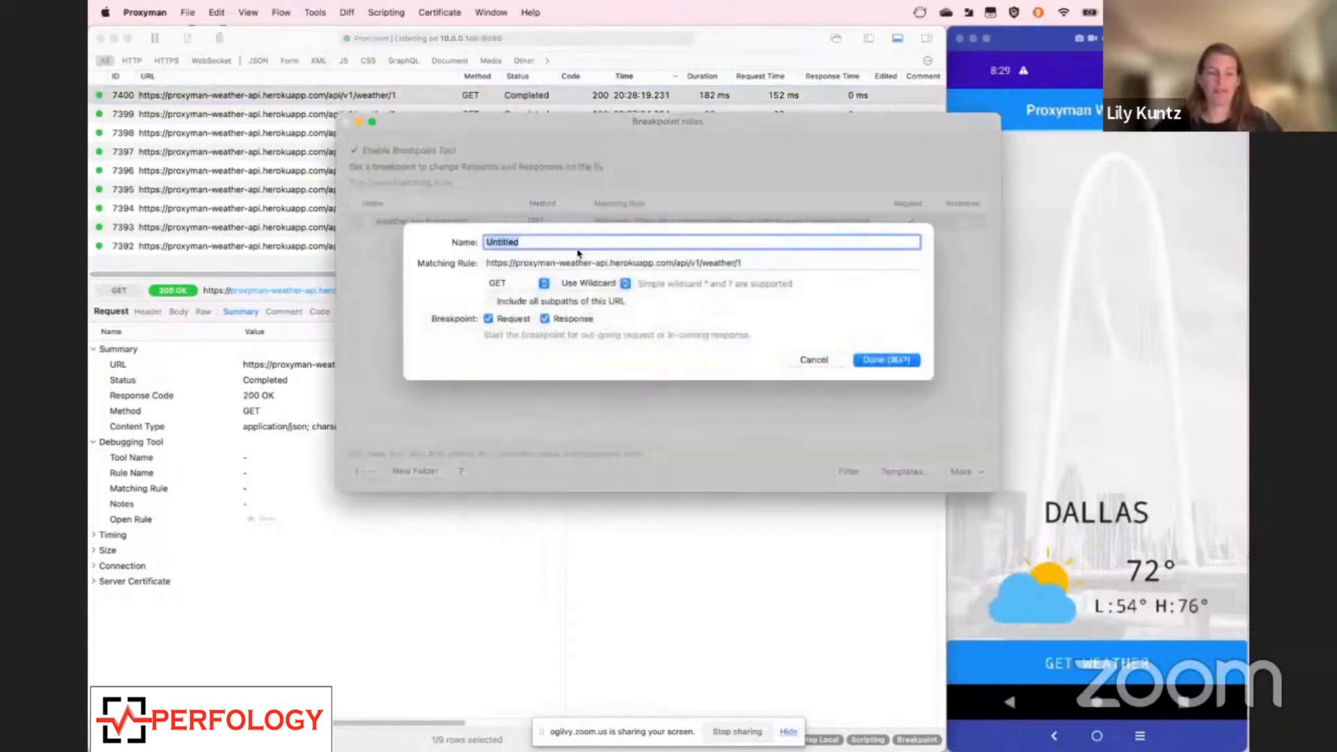
{"action": "type", "text": "weather"}
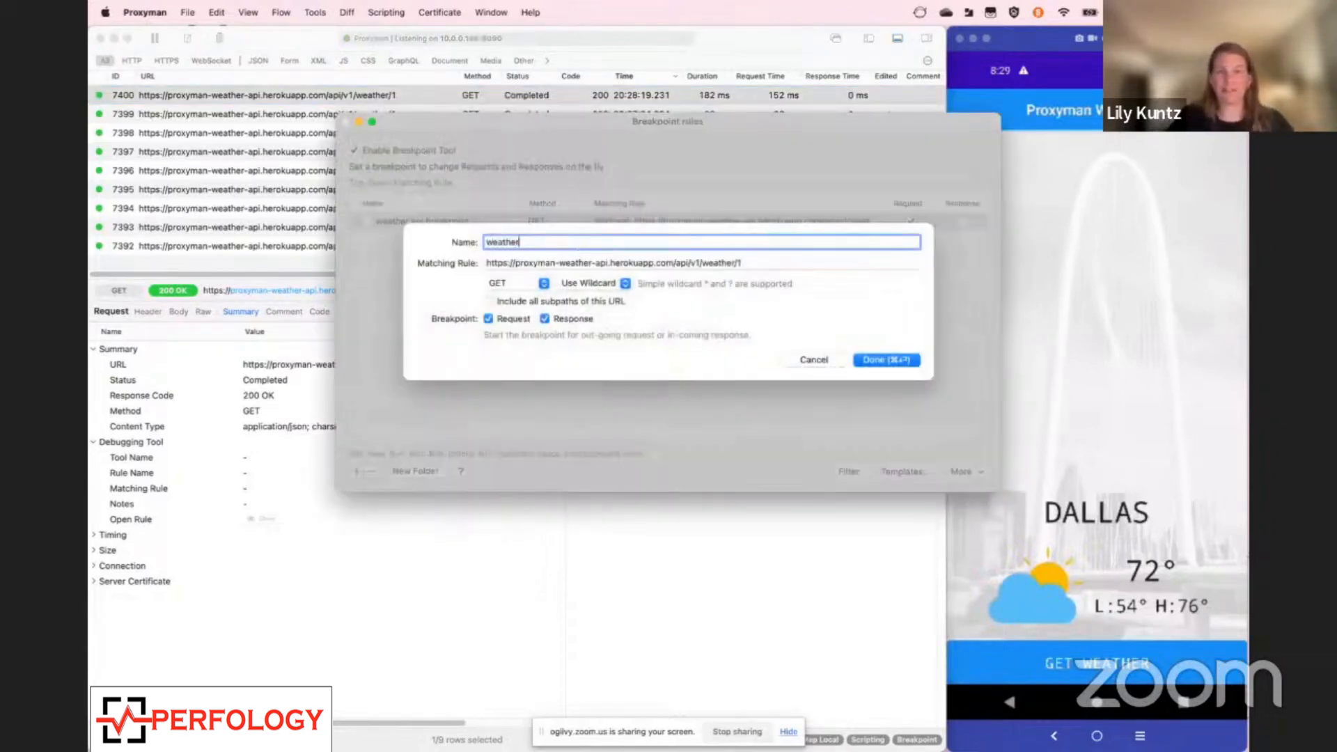
{"action": "type", "text": "breakpoint"}
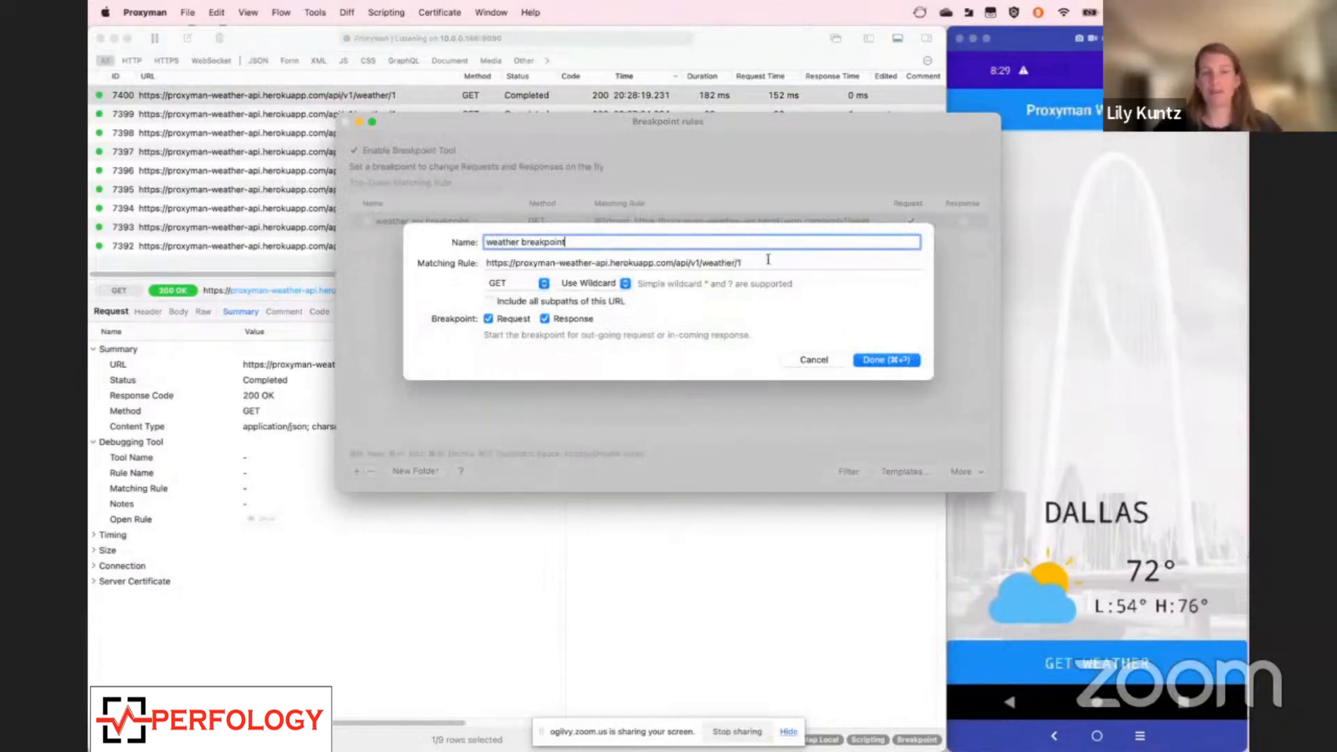
{"action": "left_click", "coordinate": [691, 263]}
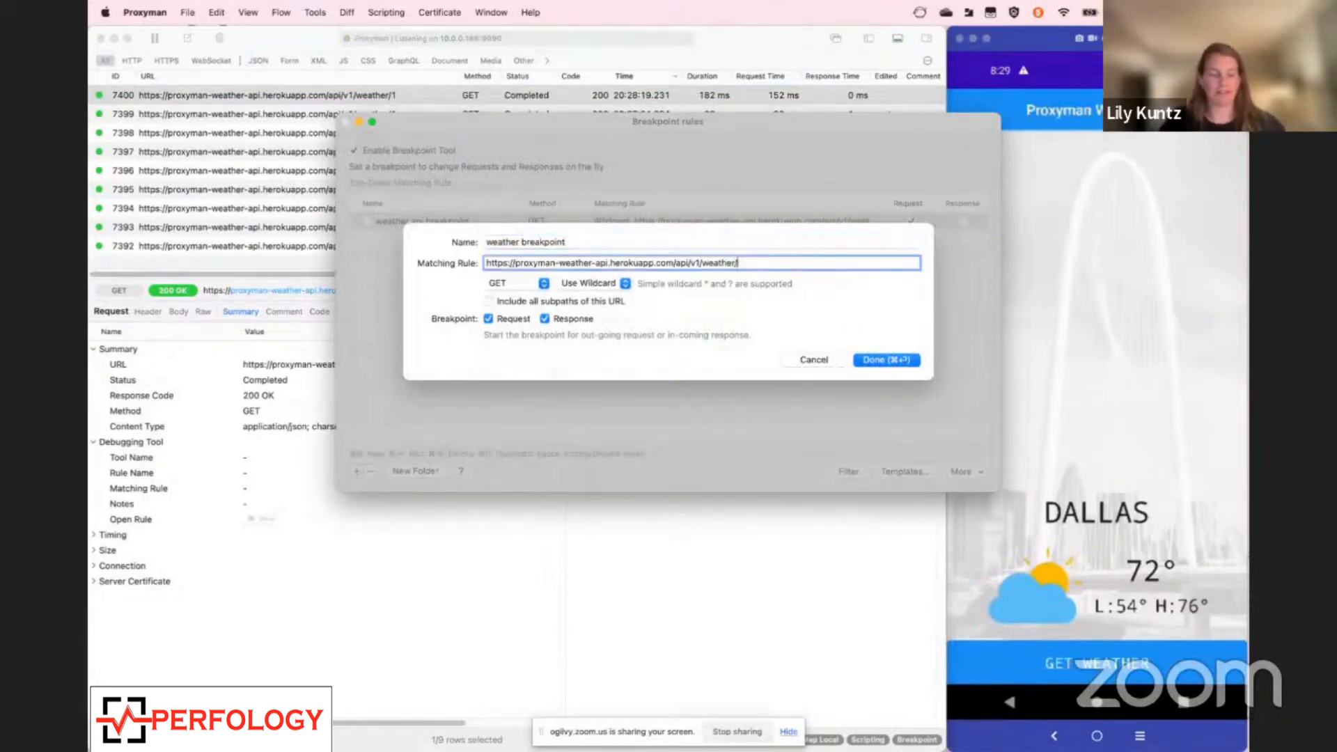
{"action": "type", "text": "*"}
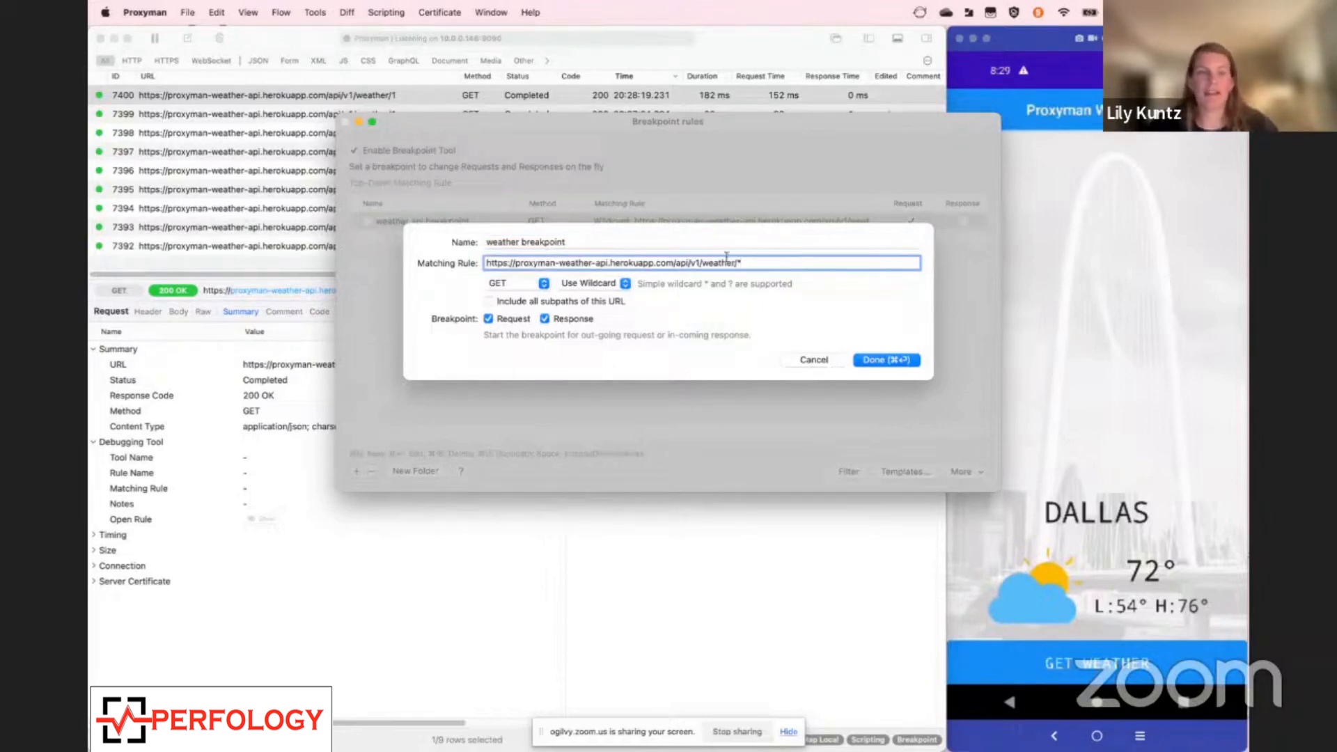
{"action": "mouse_move", "coordinate": [560, 359]}
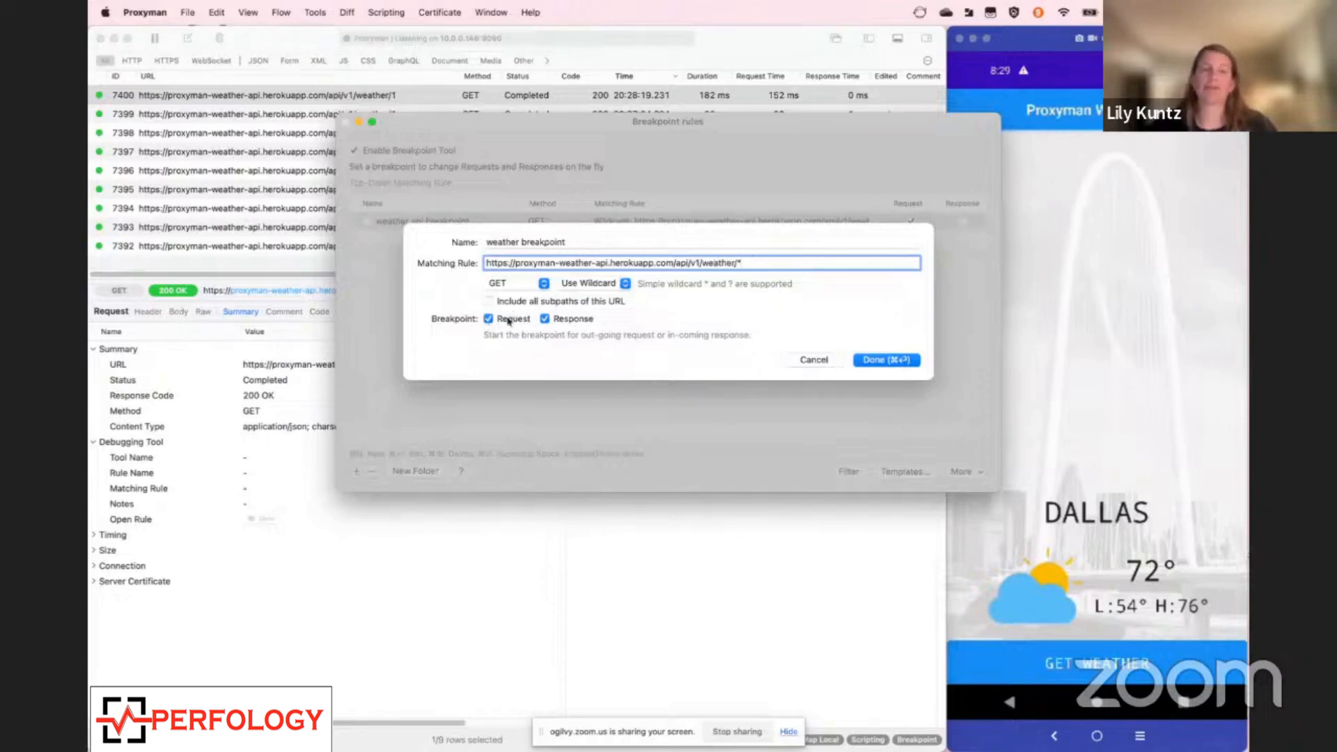
{"action": "left_click", "coordinate": [489, 319]}
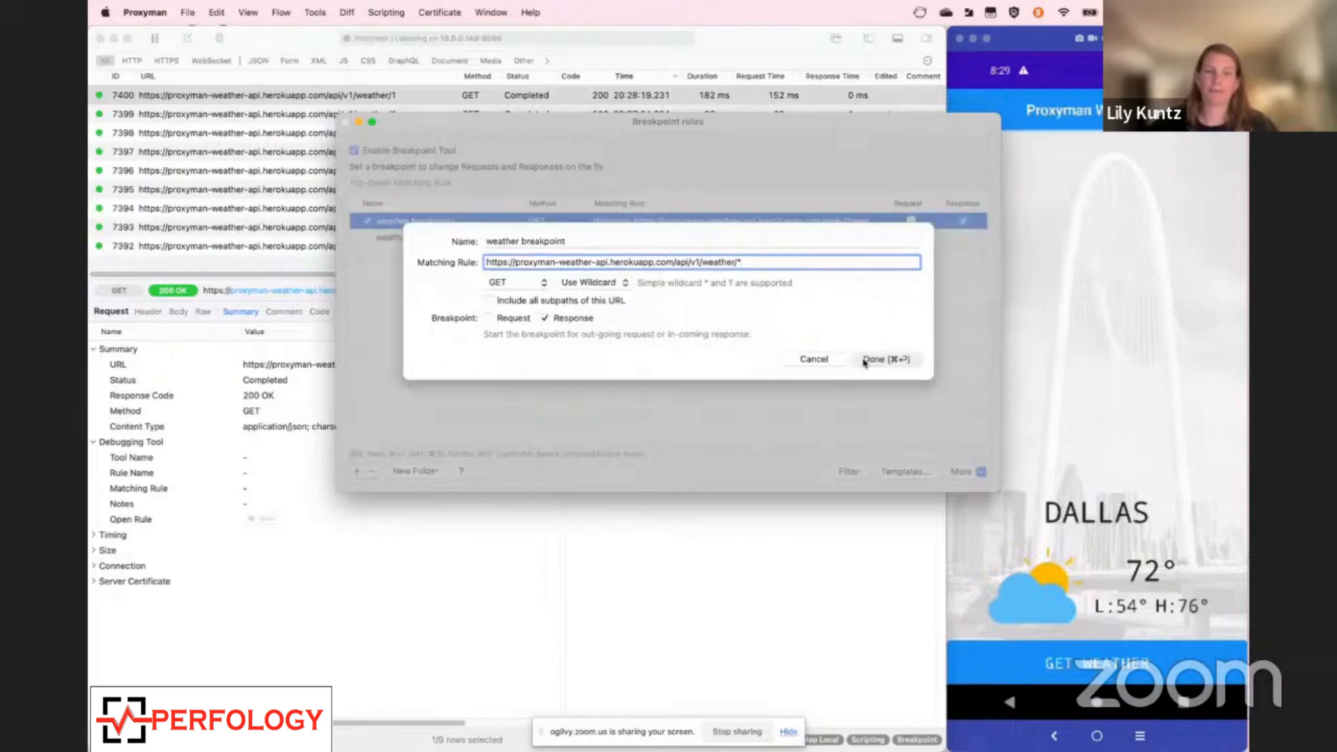
Save the new rule and delete the old weather api breakpoint rule
{"action": "left_click", "coordinate": [887, 358]}
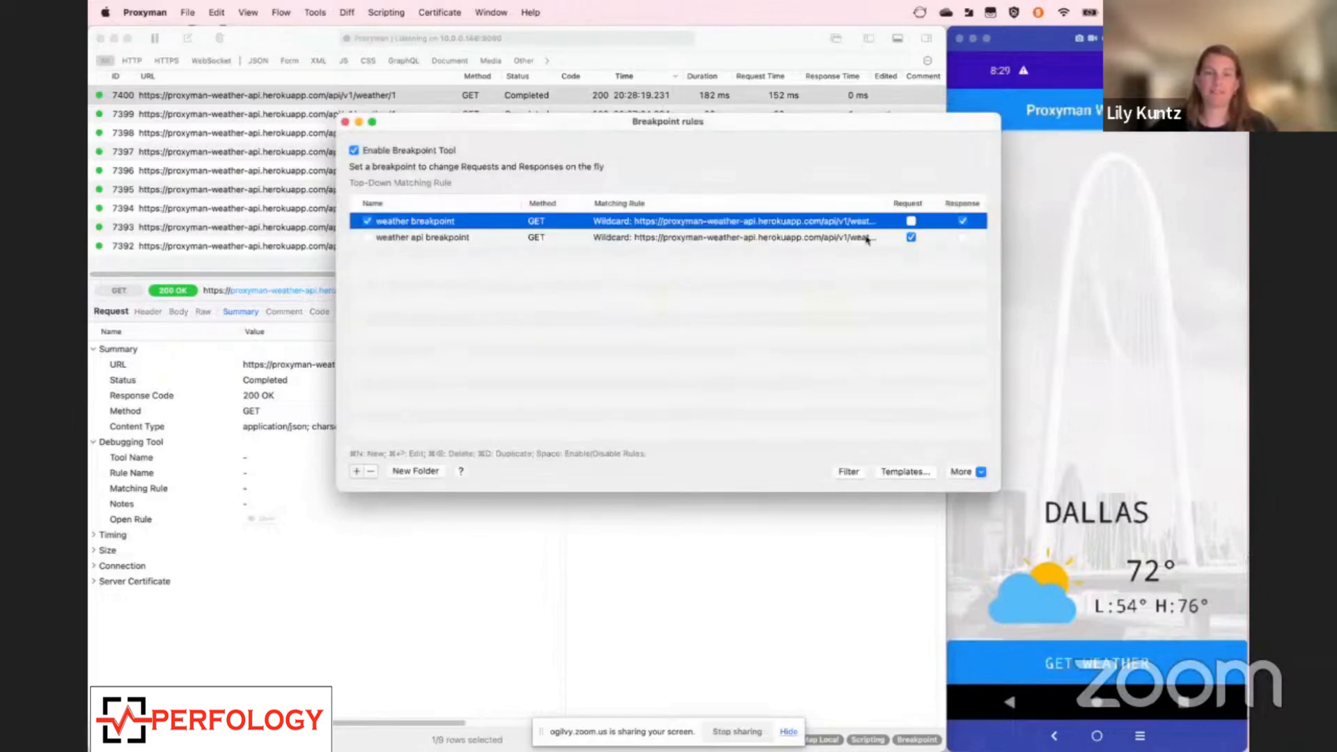
{"action": "left_click", "coordinate": [370, 471]}
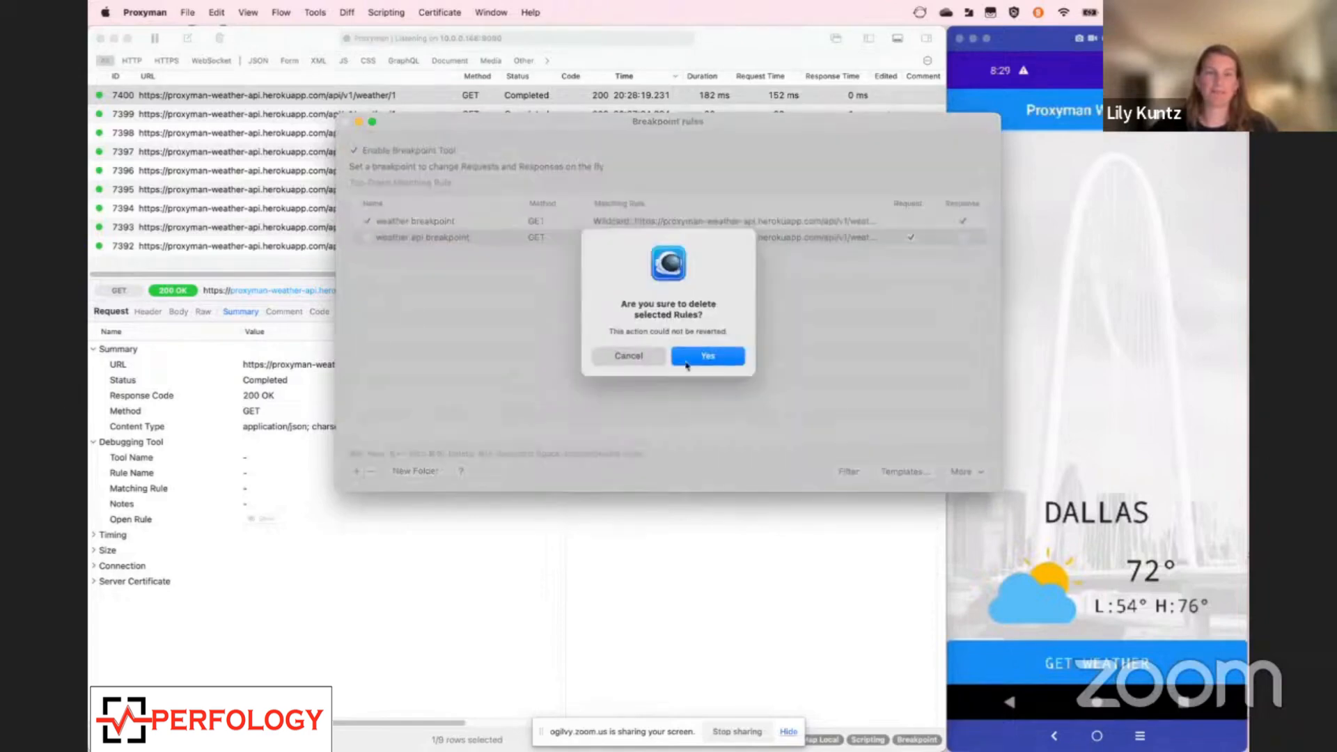
{"action": "left_click", "coordinate": [707, 356]}
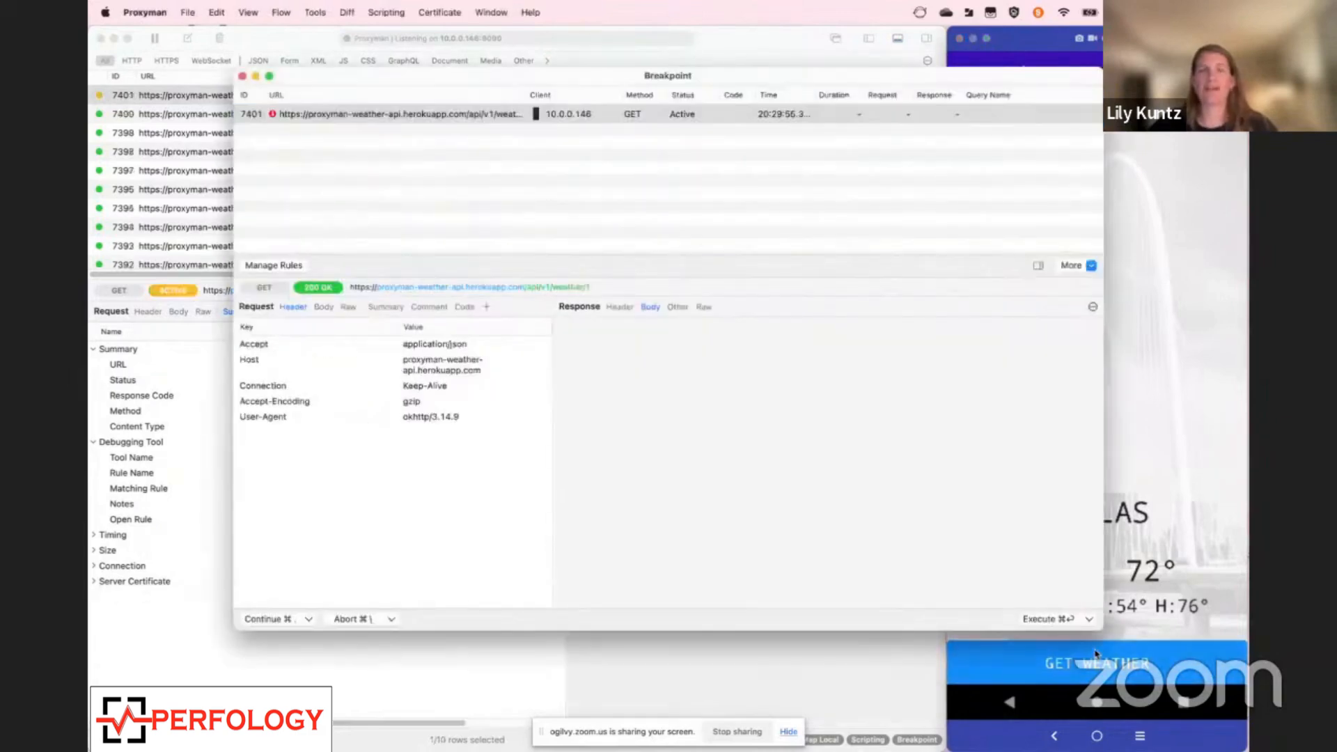
Change the intercepted response's icon from partly cloudy to rain and execute it
{"action": "left_click", "coordinate": [650, 307]}
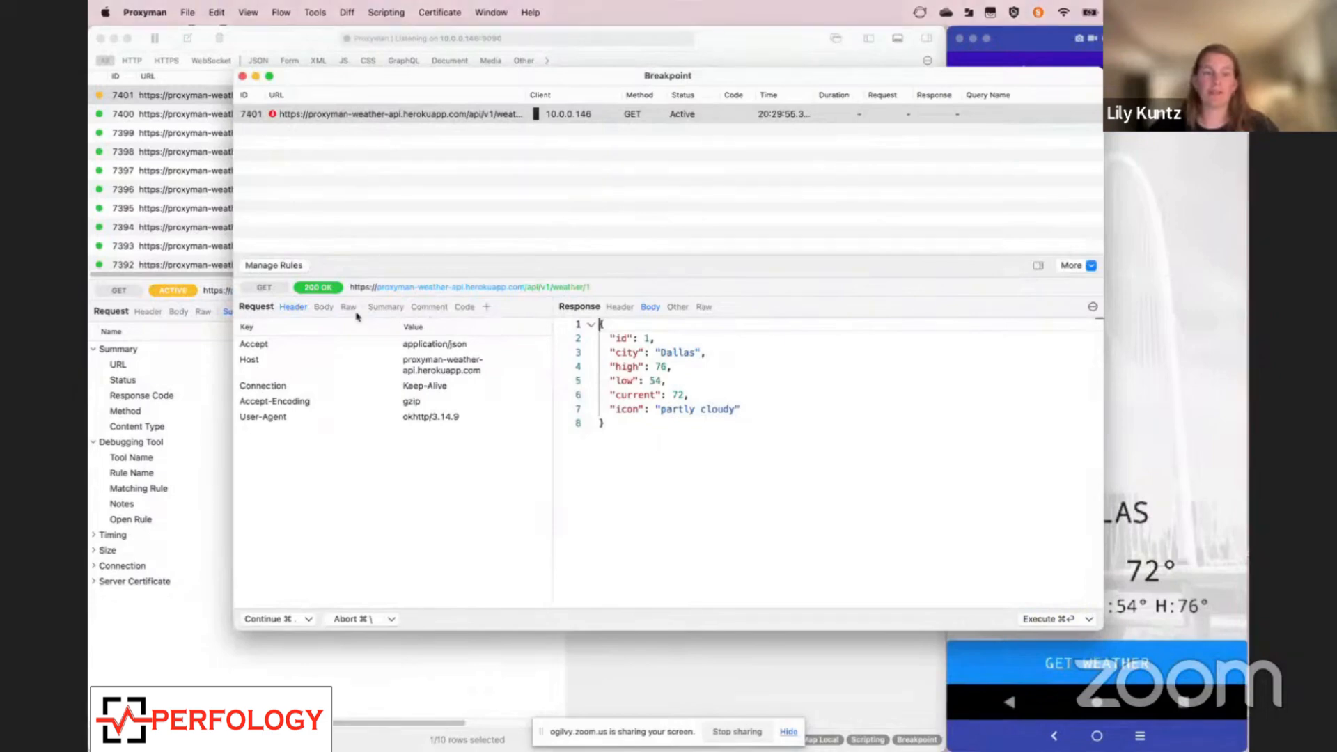
{"action": "mouse_move", "coordinate": [326, 236]}
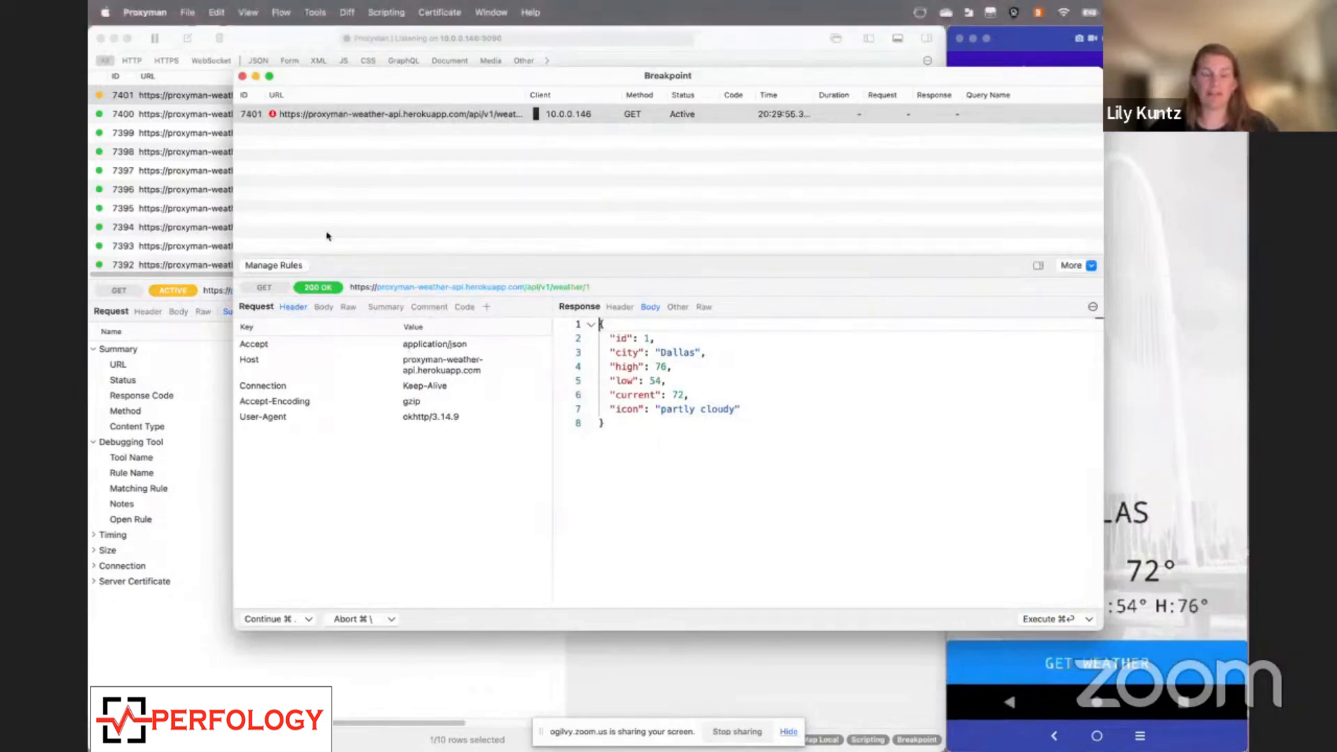
{"action": "mouse_move", "coordinate": [774, 410]}
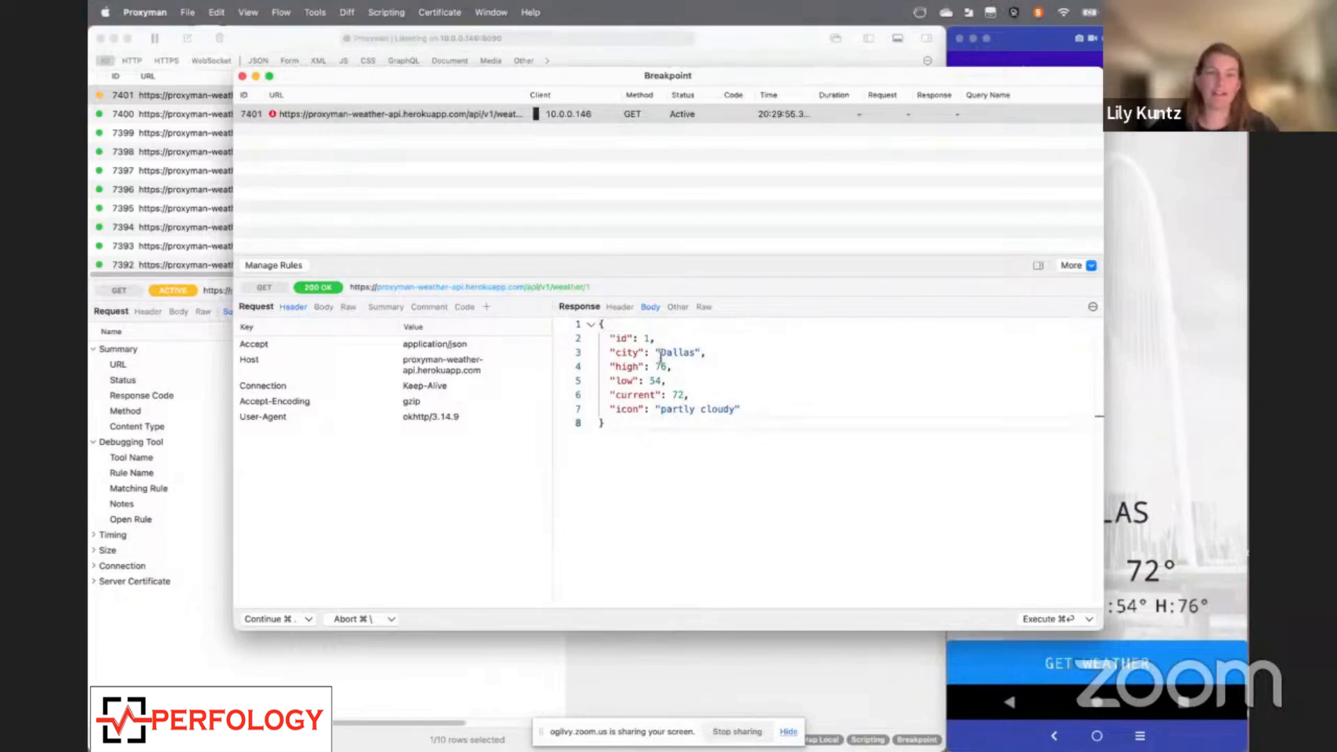
{"action": "double_click", "coordinate": [699, 409]}
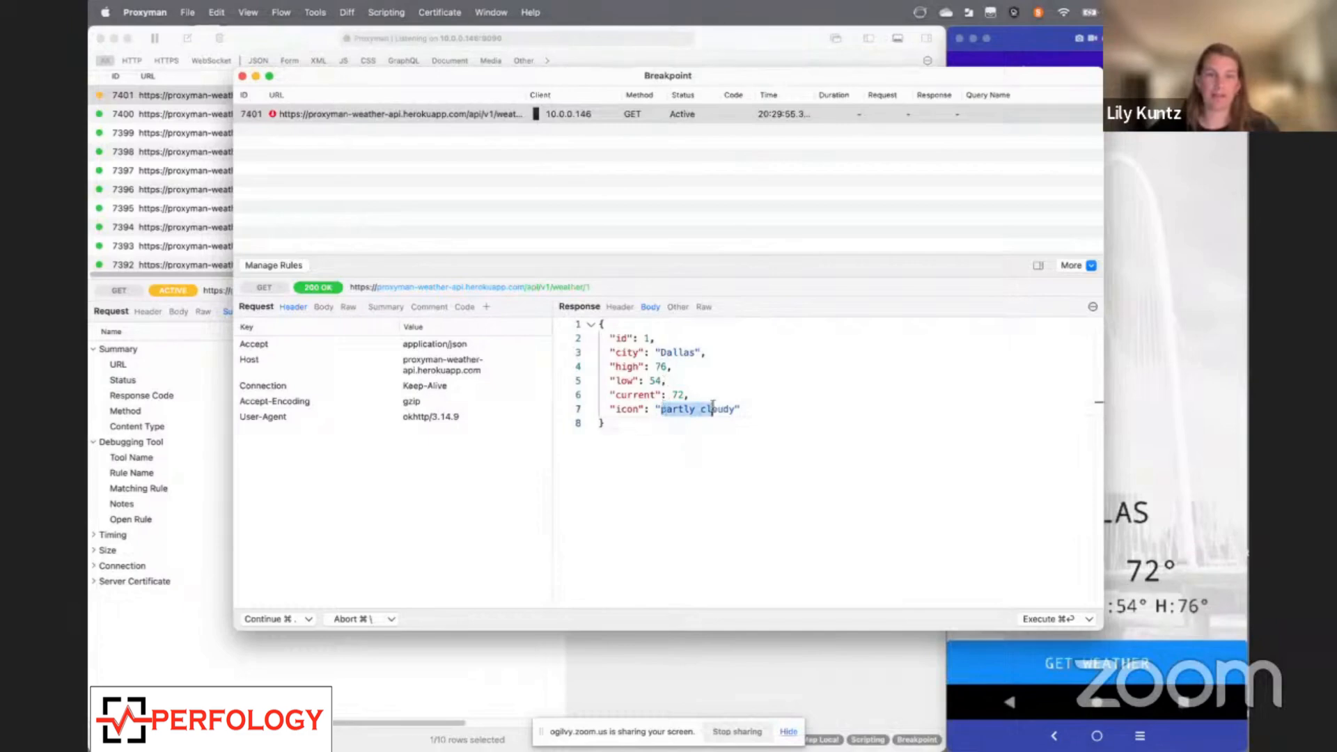
{"action": "type", "text": "rain\""}
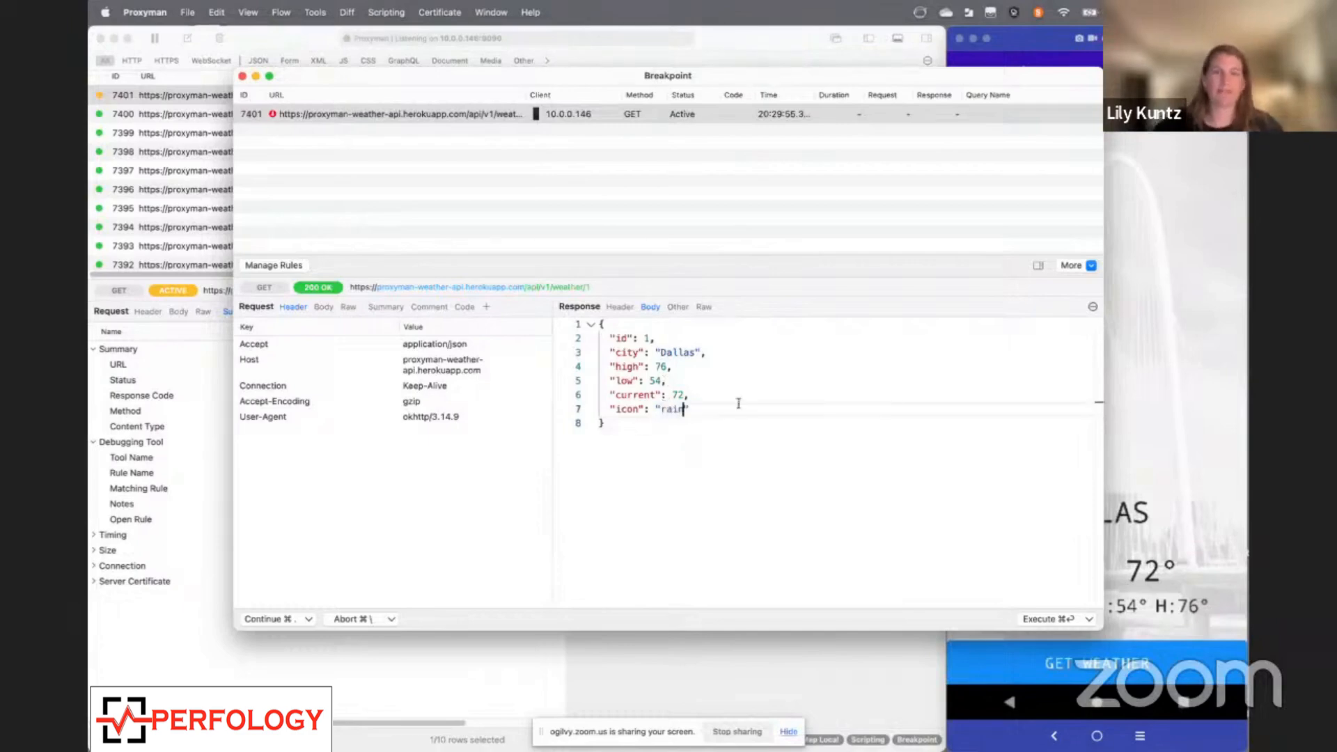
{"action": "left_click", "coordinate": [1052, 619]}
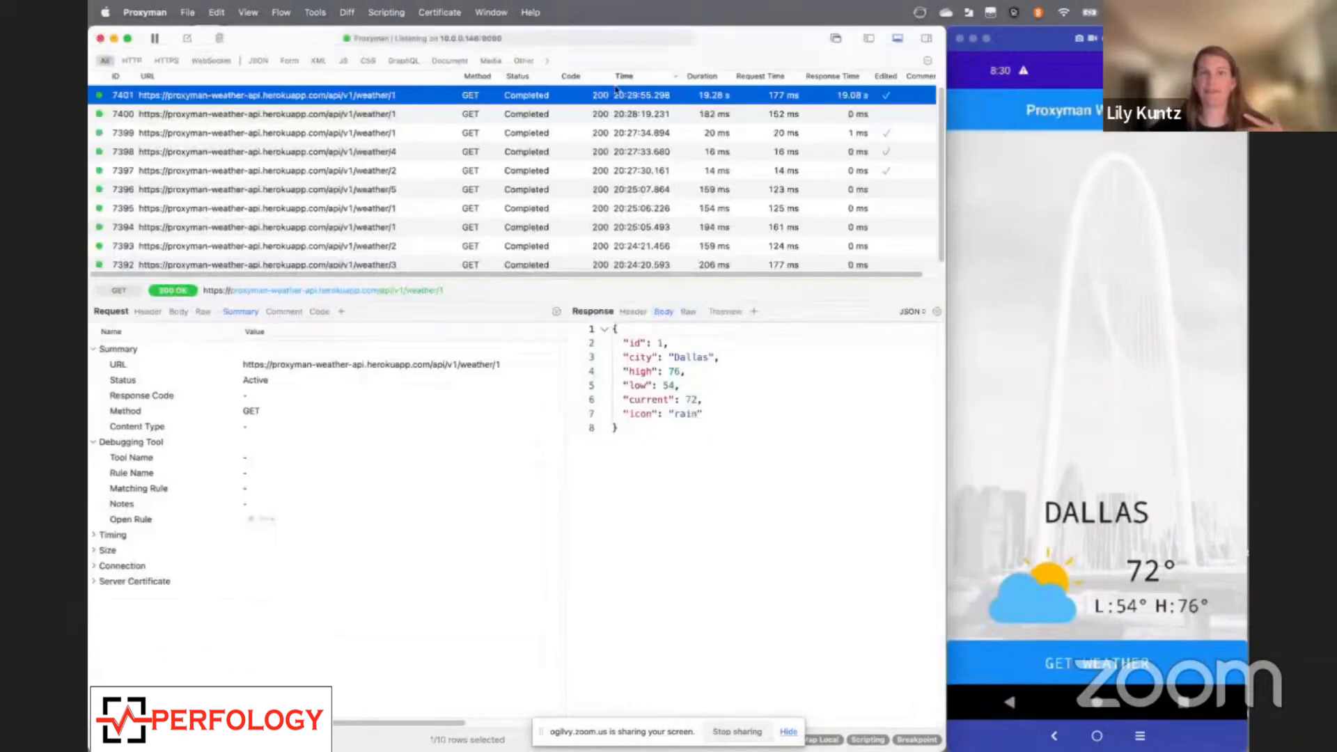
{"action": "mouse_move", "coordinate": [755, 47]}
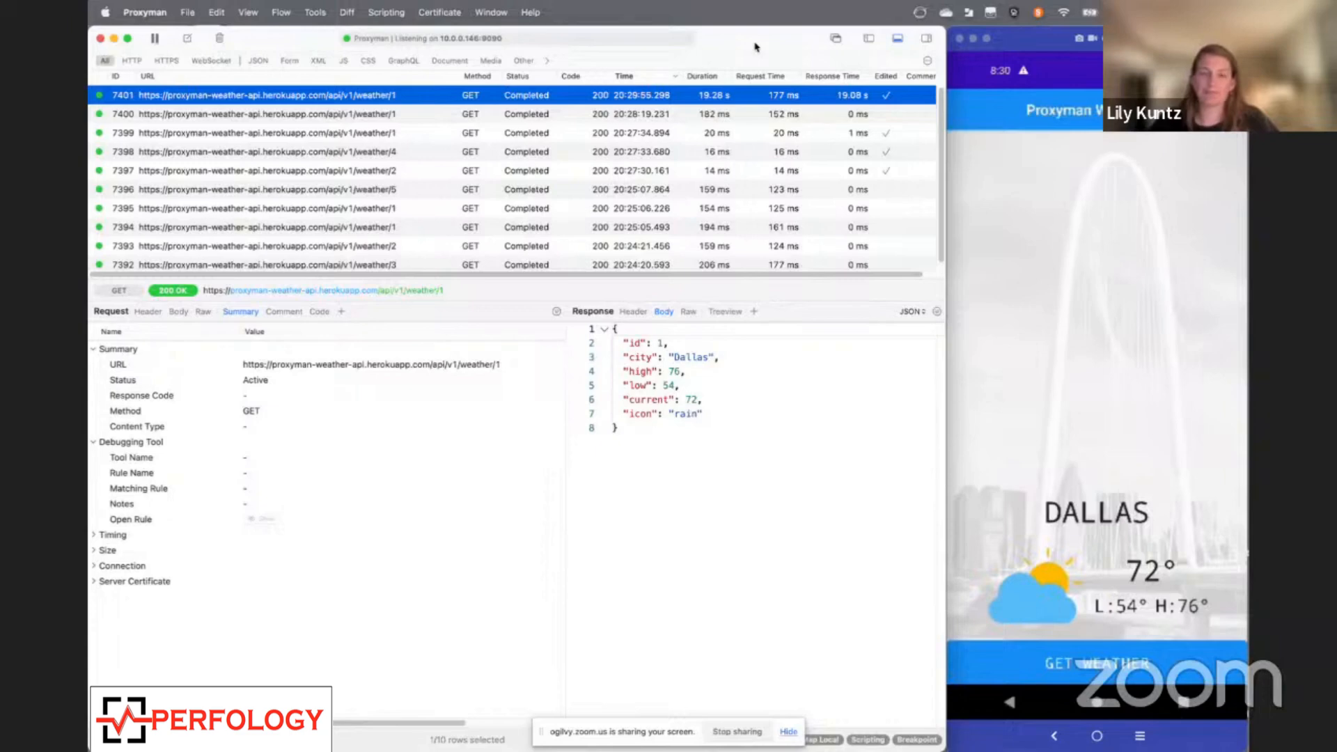
{"action": "mouse_move", "coordinate": [869, 191]}
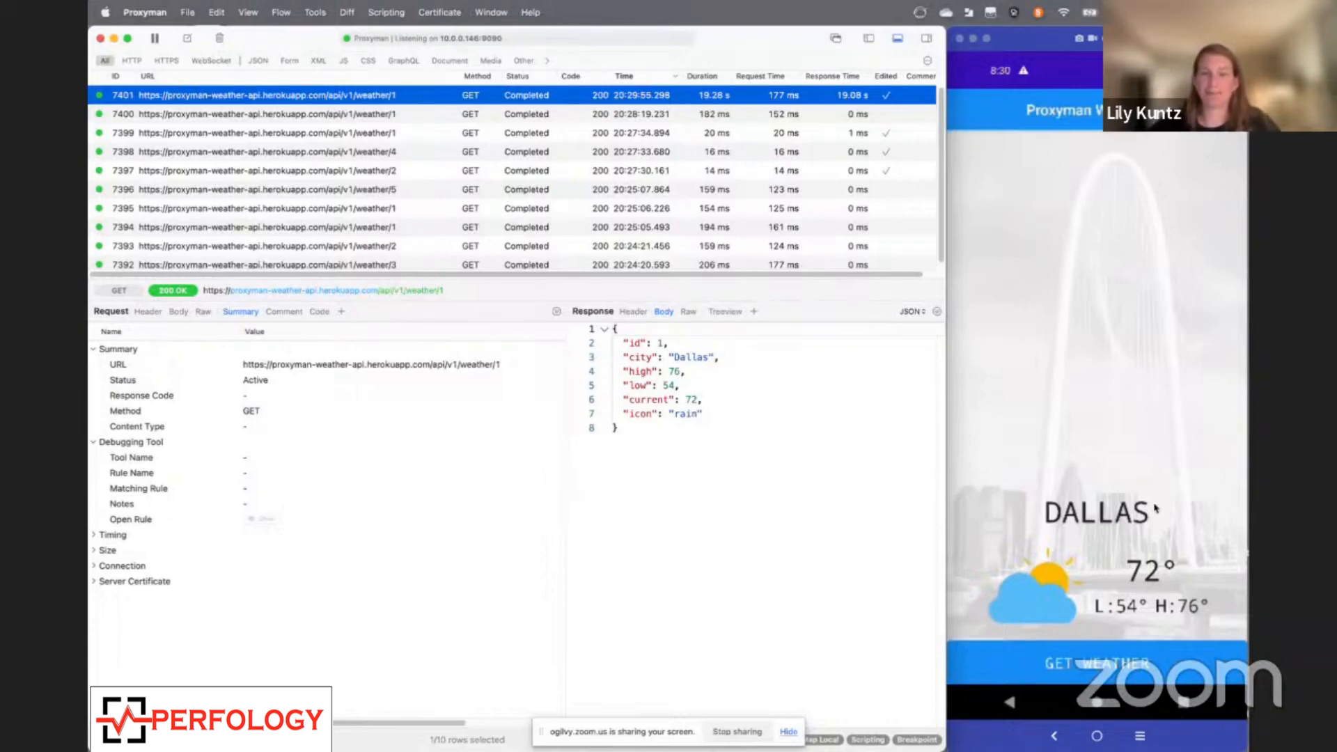
Tap GET WEATHER in the phone app to trigger another weather request
{"action": "left_click", "coordinate": [1098, 664]}
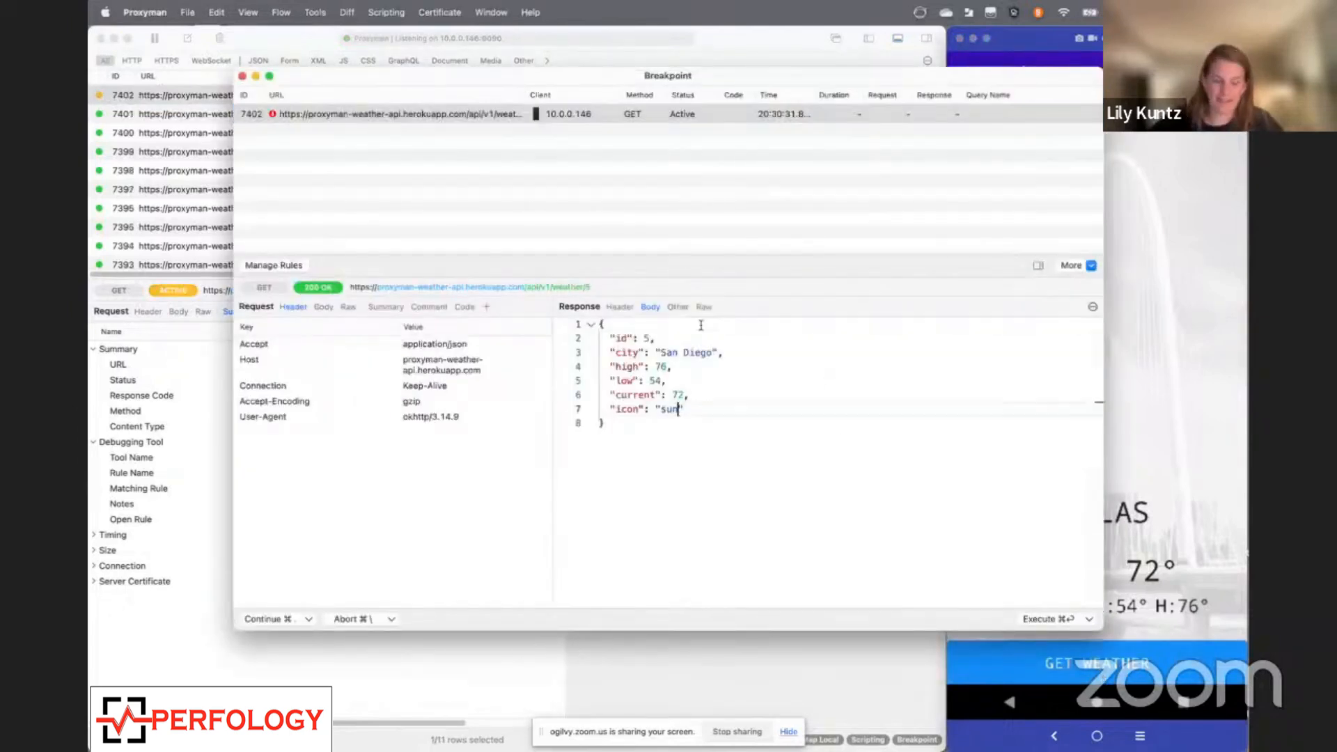
Type rain as the San Diego response's icon value
{"action": "type", "text": "rain"}
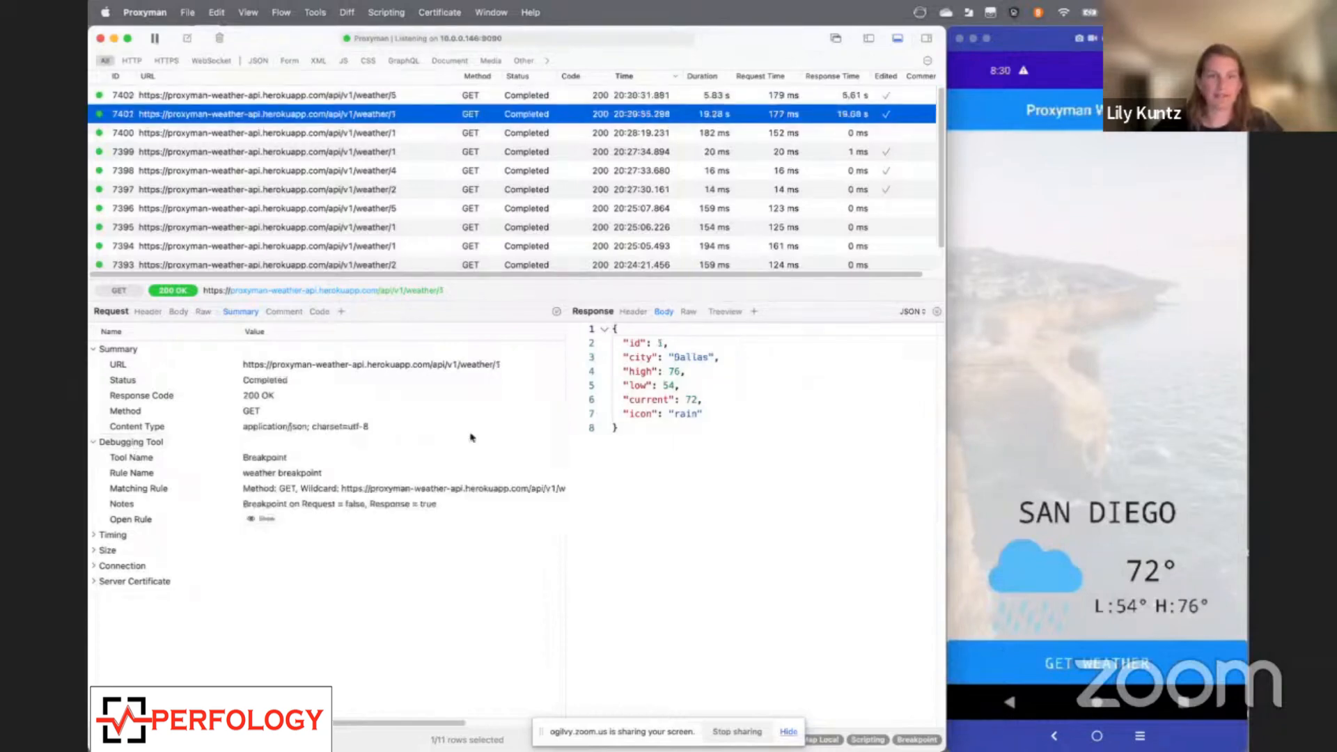
Switch the weather breakpoint rule from Response to Request in the breakpoint rules list
{"action": "left_click", "coordinate": [917, 740]}
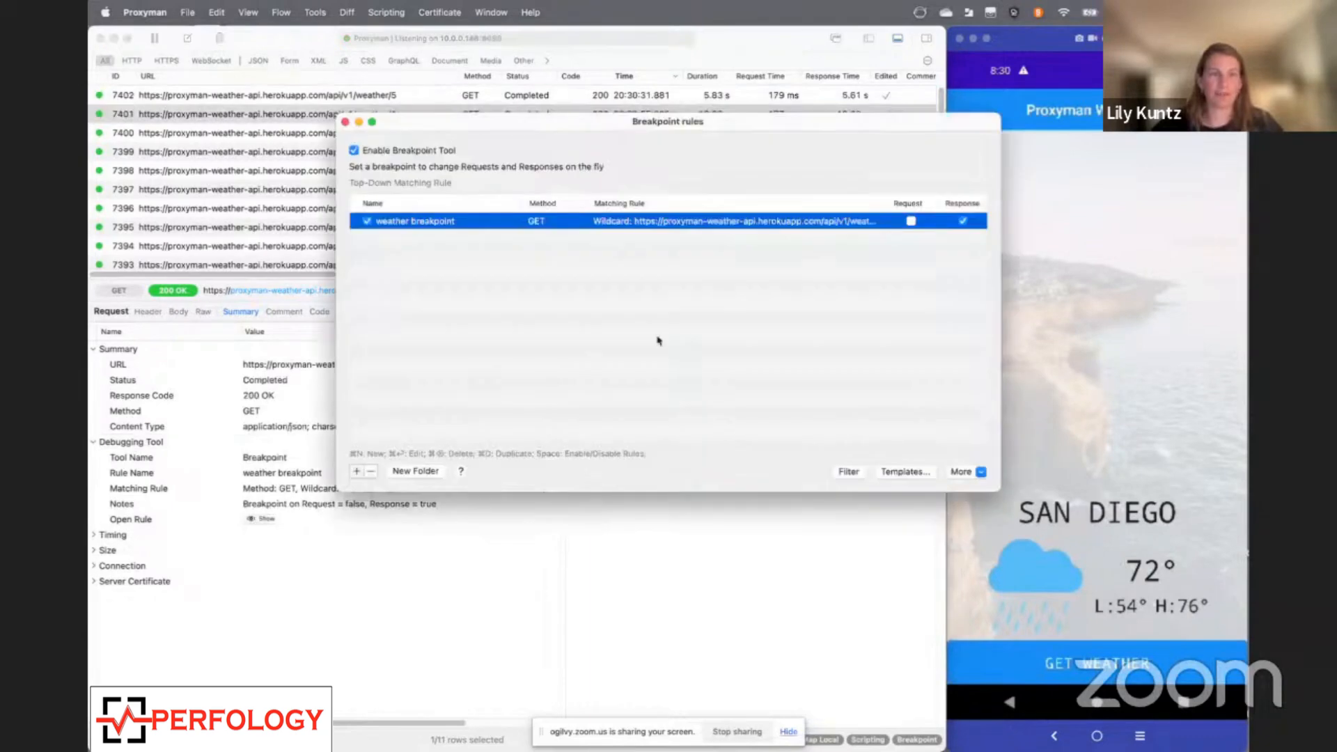
{"action": "left_click", "coordinate": [963, 220]}
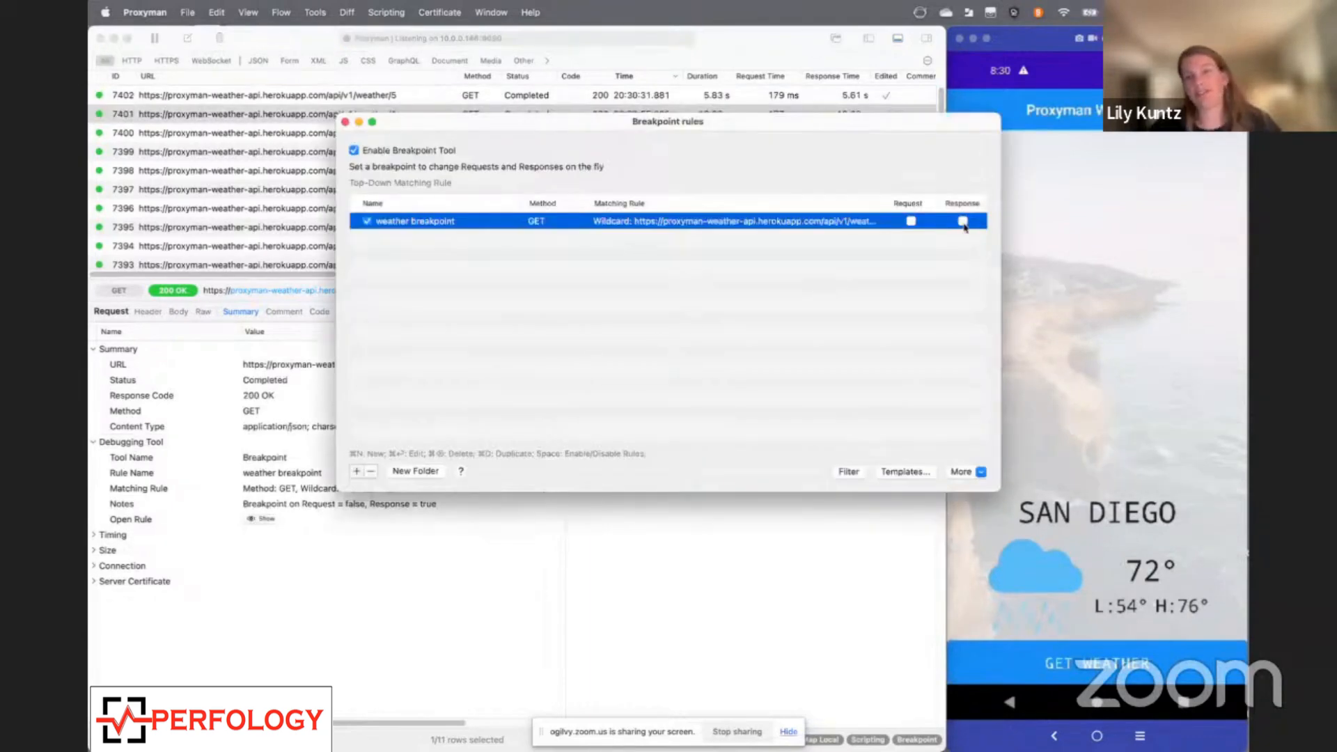
{"action": "left_click", "coordinate": [909, 221]}
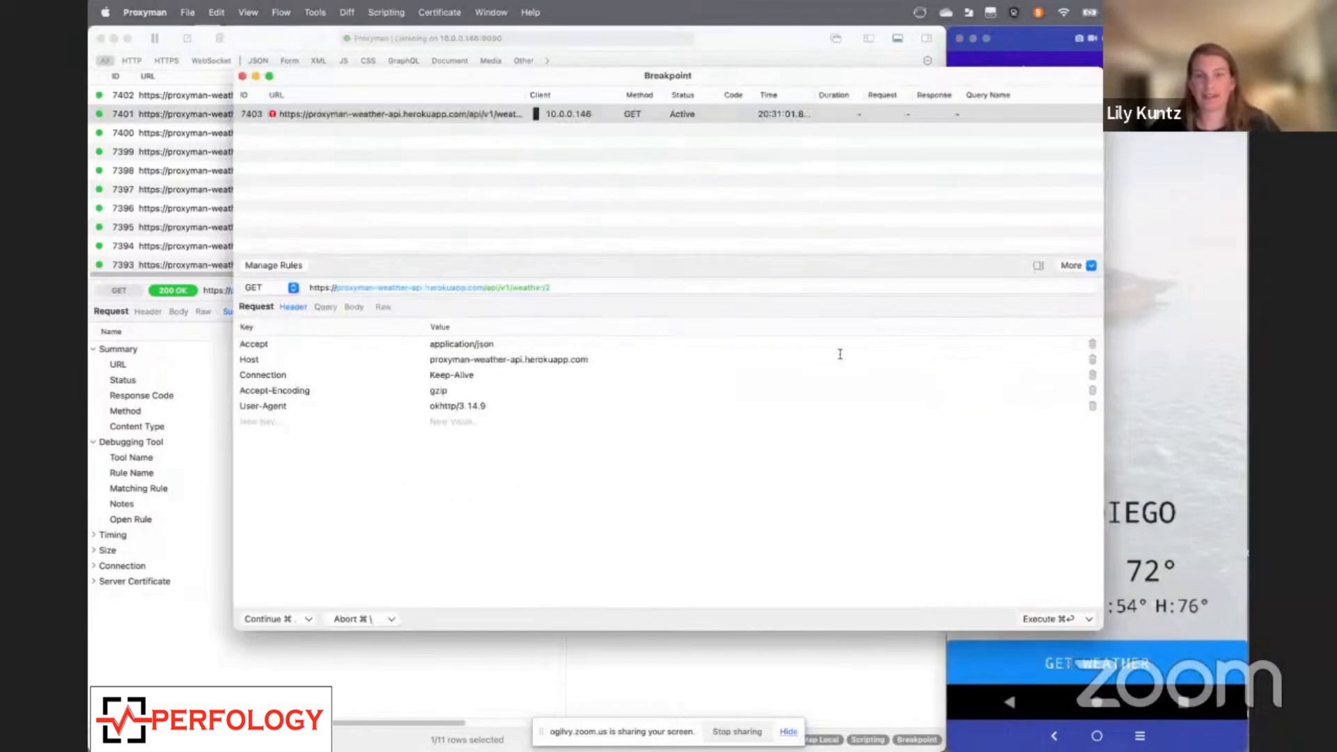
Edit the paused request URL's city id, send it, and close the breakpoint rules list
{"action": "left_click", "coordinate": [585, 288]}
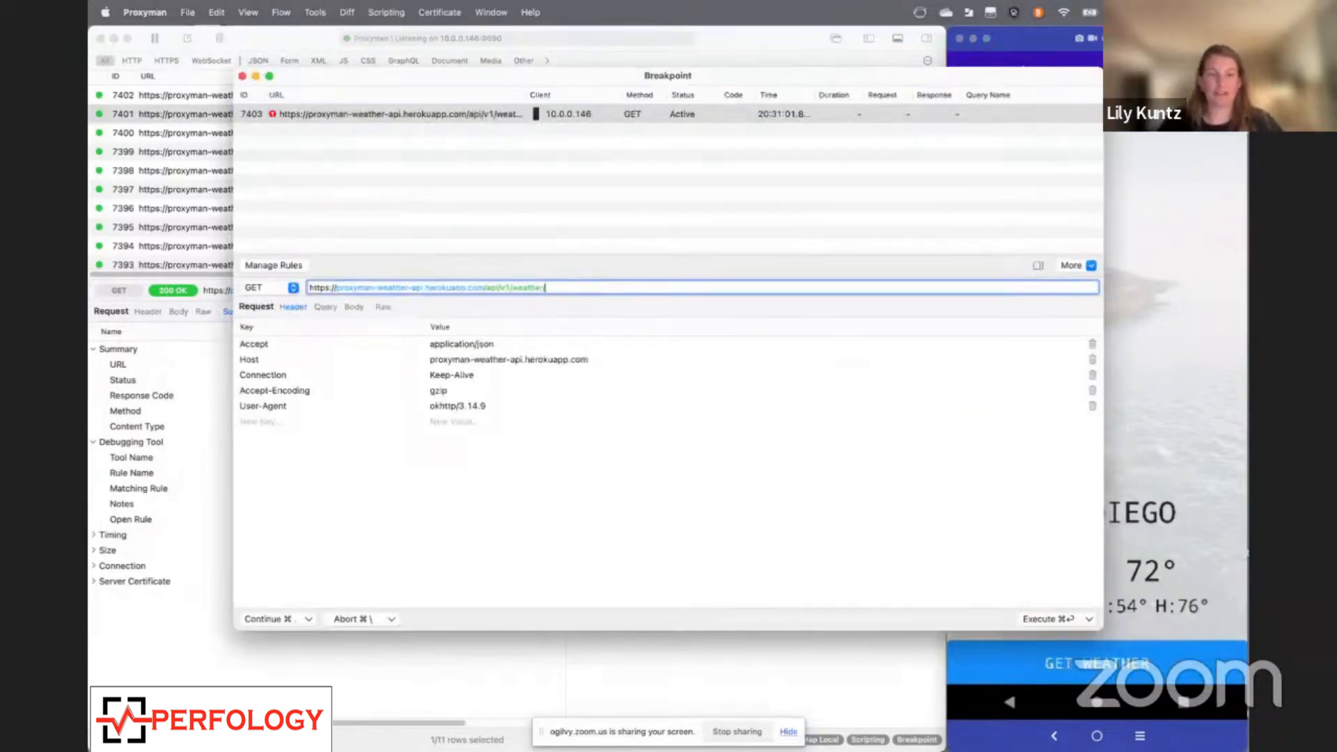
{"action": "type", "text": "/3"}
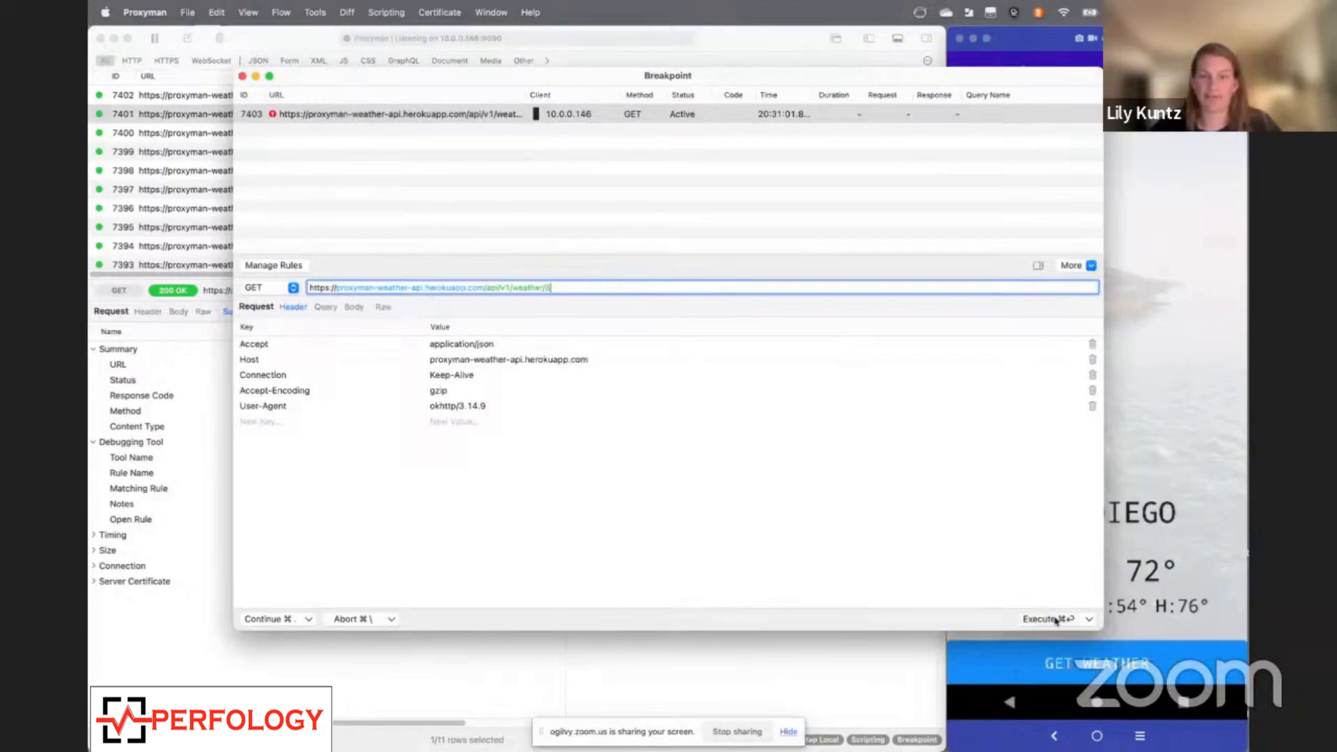
{"action": "left_click", "coordinate": [1053, 620]}
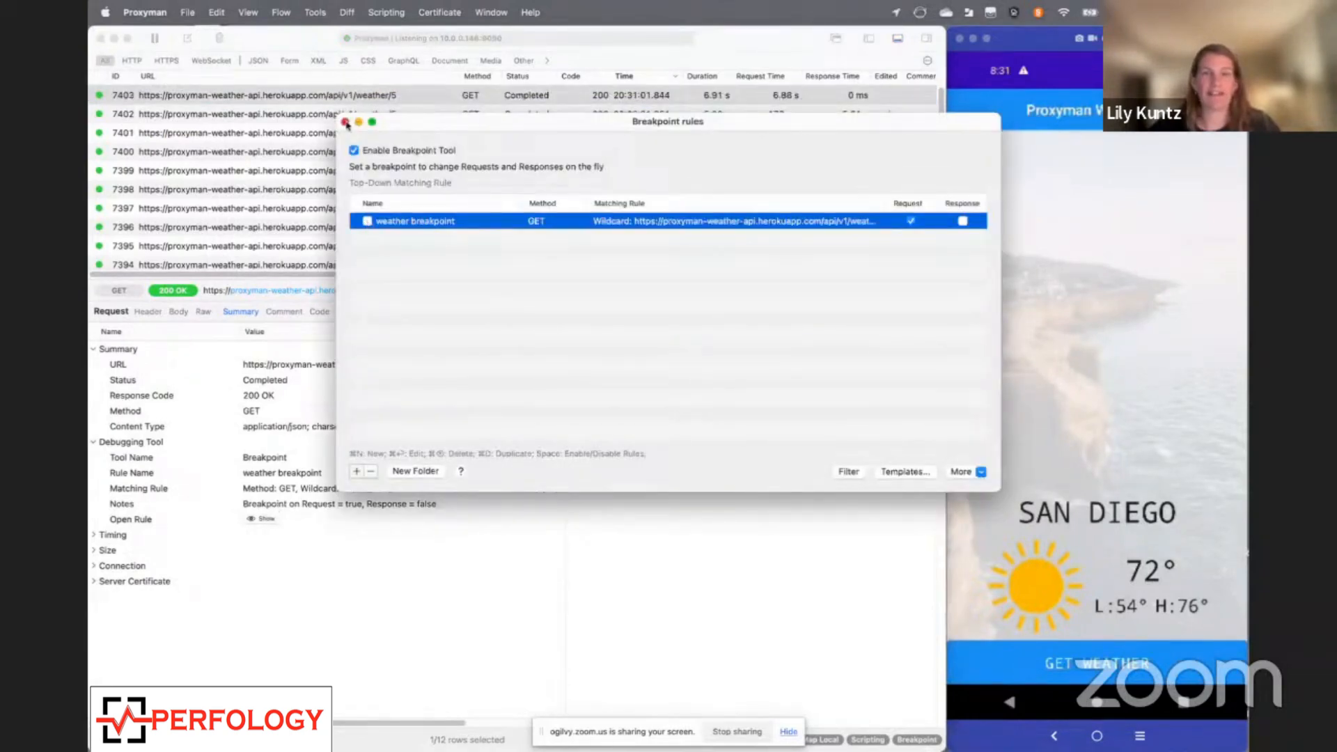
{"action": "left_click", "coordinate": [346, 124]}
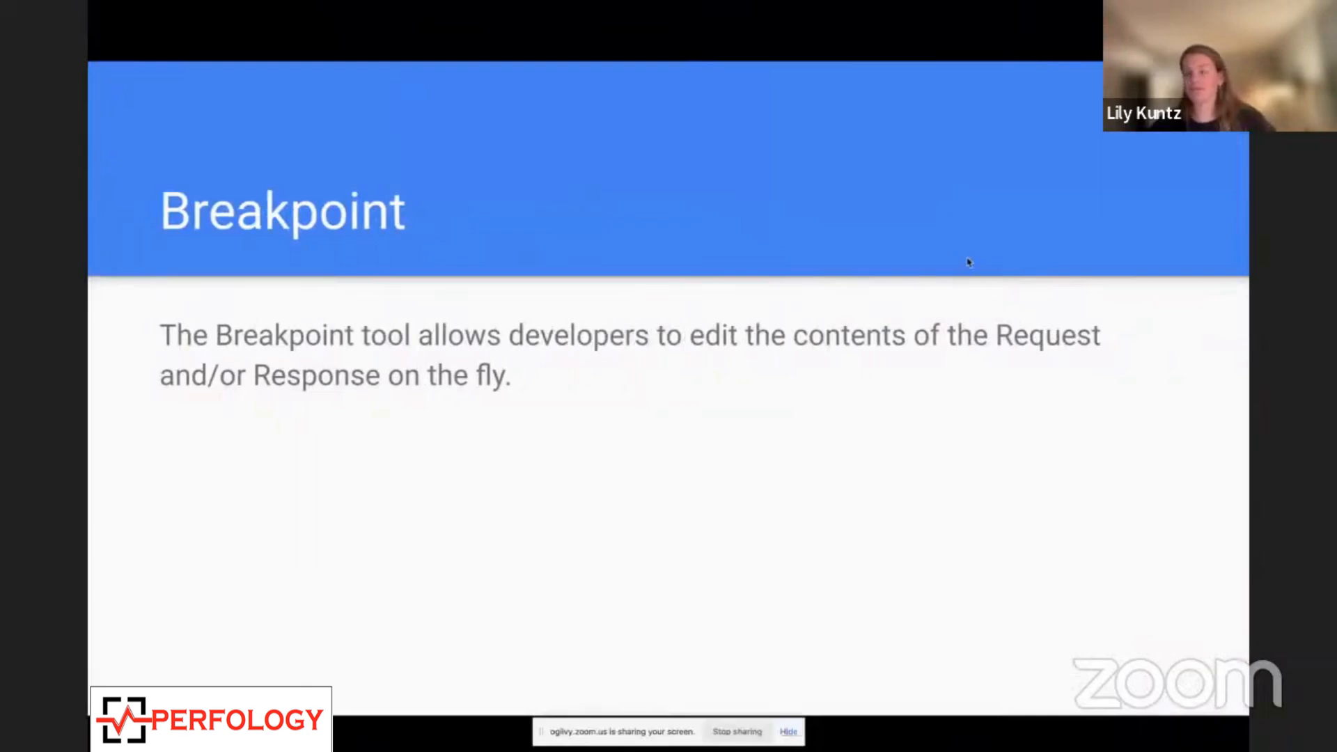
{"action": "mouse_move", "coordinate": [980, 326]}
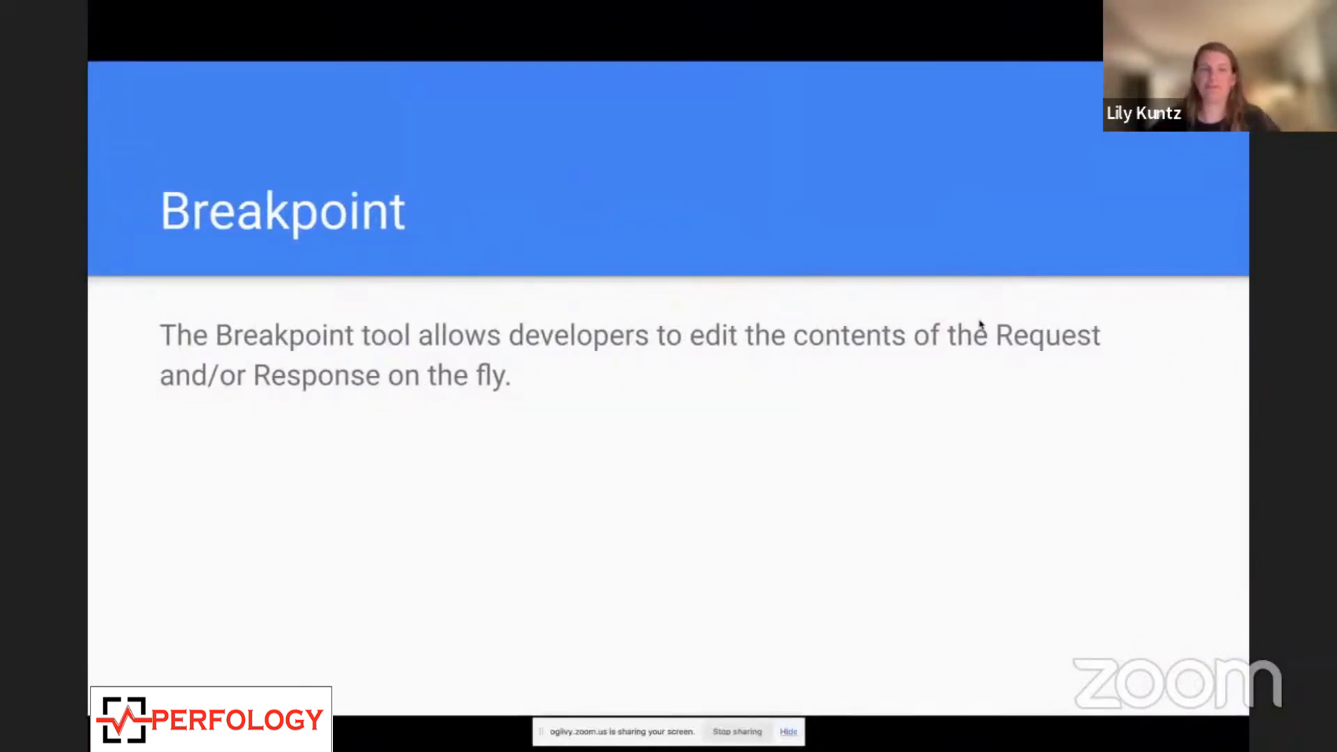